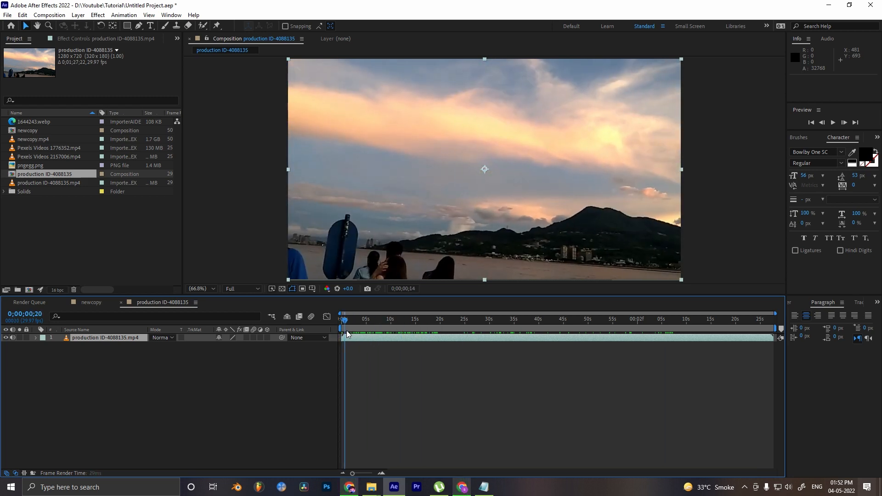
Scrub through the boat clip and end the work area at about nine seconds.
click(396, 320)
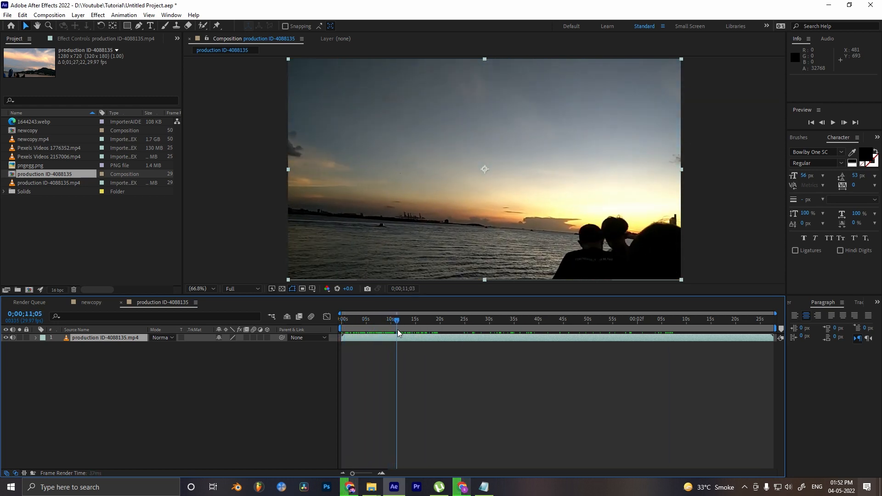
click(340, 319)
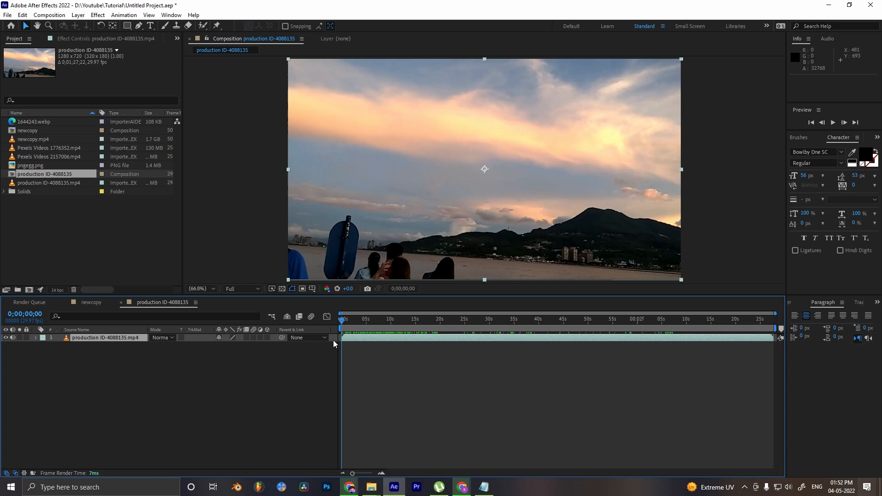
click(393, 319)
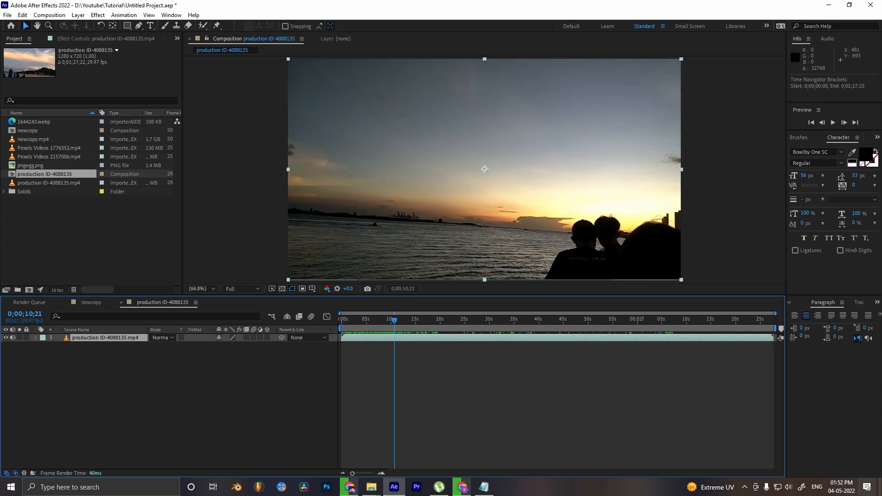
click(534, 319)
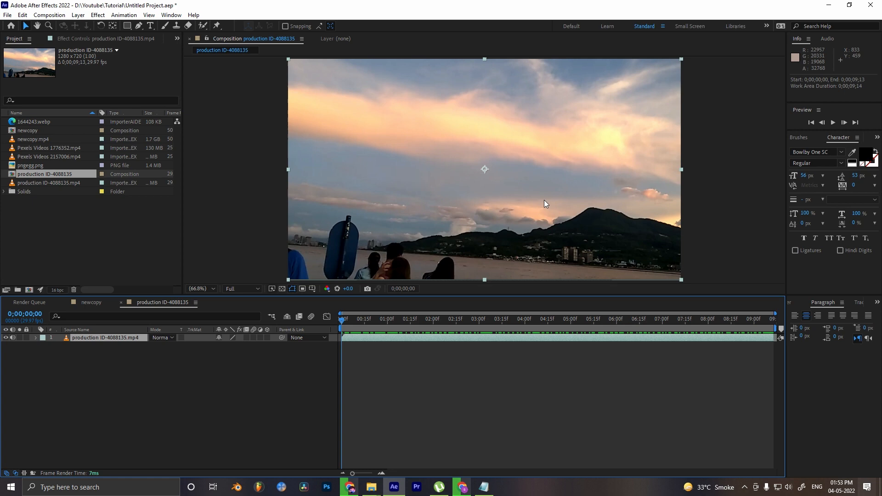
mouse_move(370, 342)
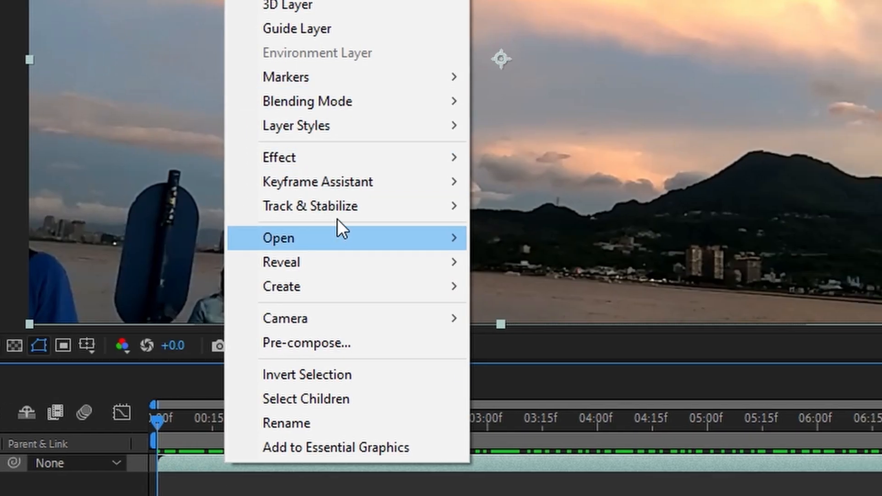
Apply Track Camera to the boat footage layer and let it analyze.
click(310, 205)
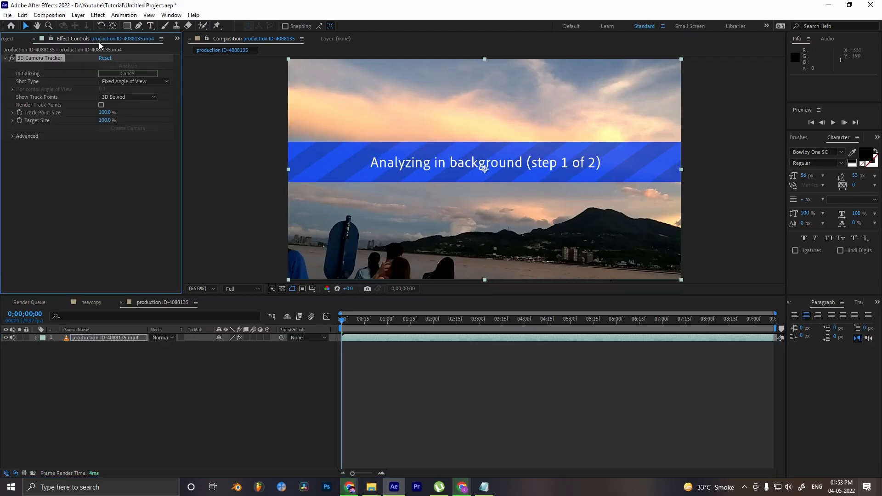
mouse_move(153, 226)
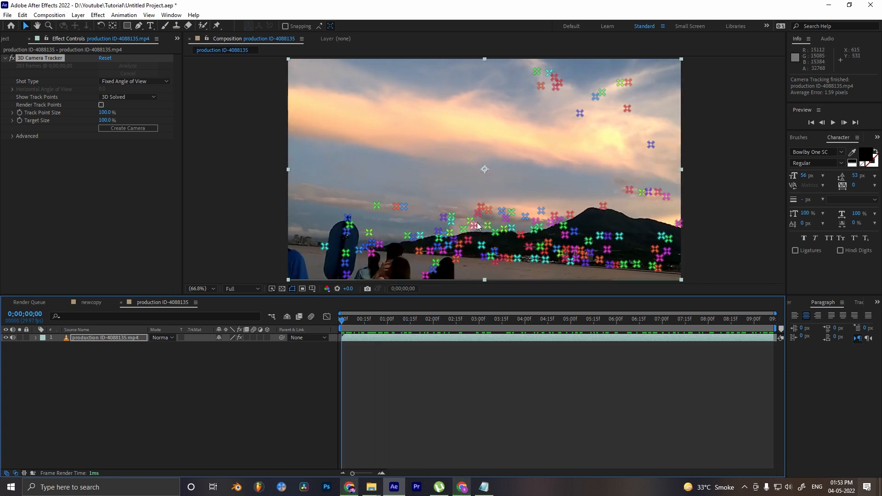
mouse_move(476, 230)
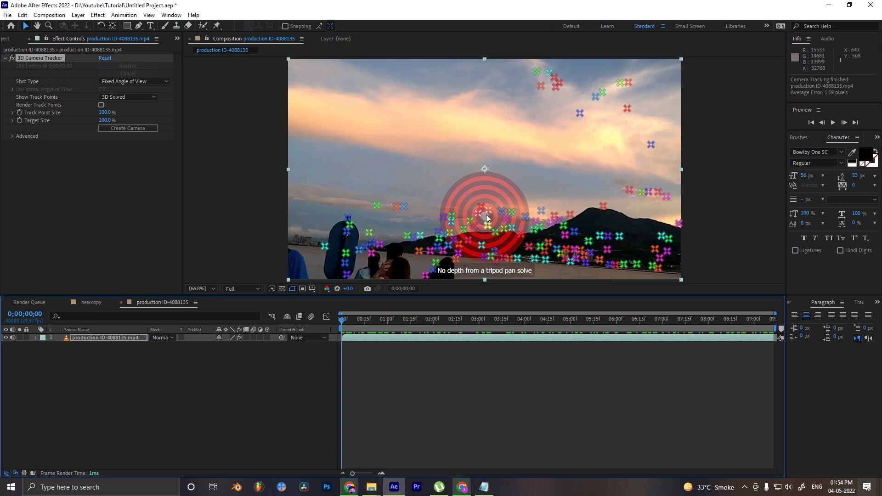
mouse_move(485, 219)
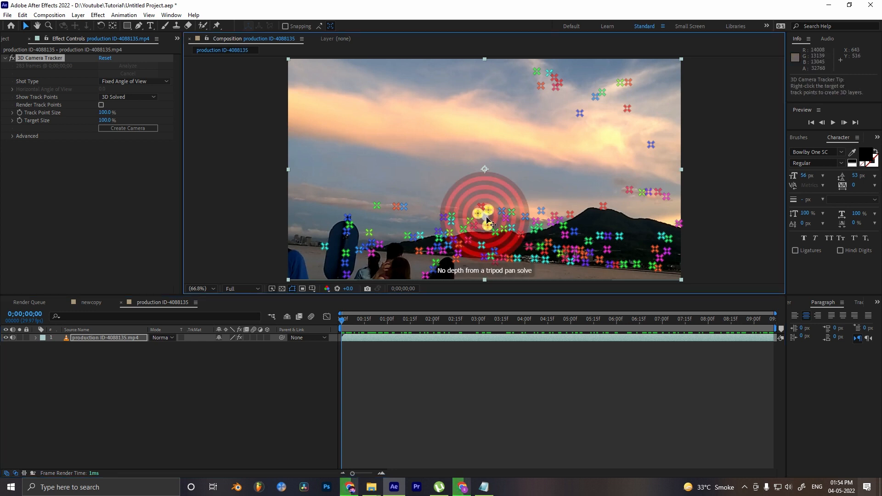
Create a solid and camera from the track target, scale the solid to 121%, and preview.
click(759, 318)
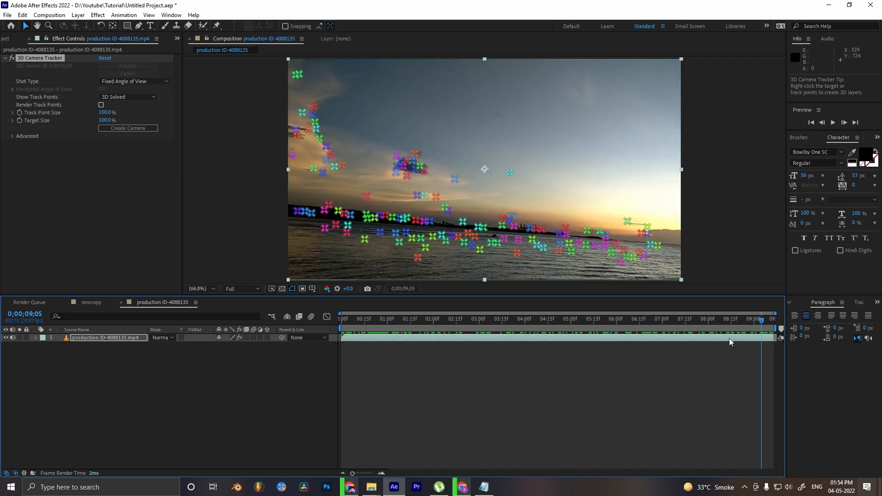
right_click(462, 183)
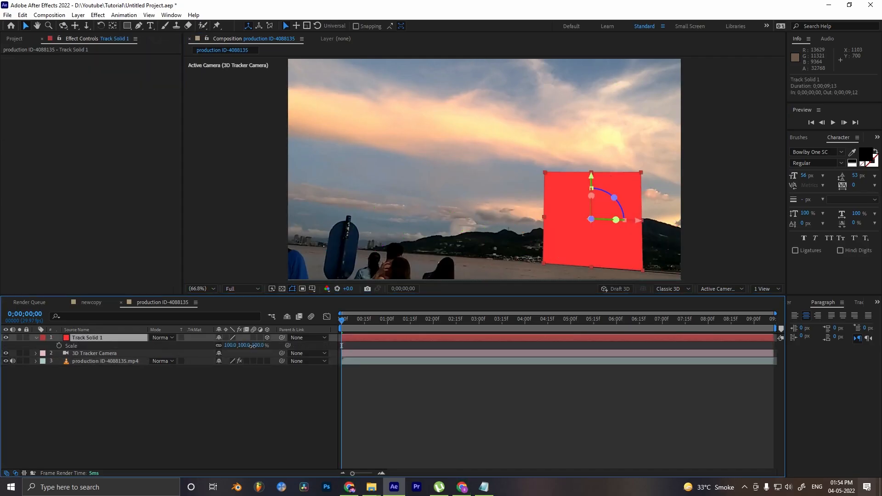
click(443, 319)
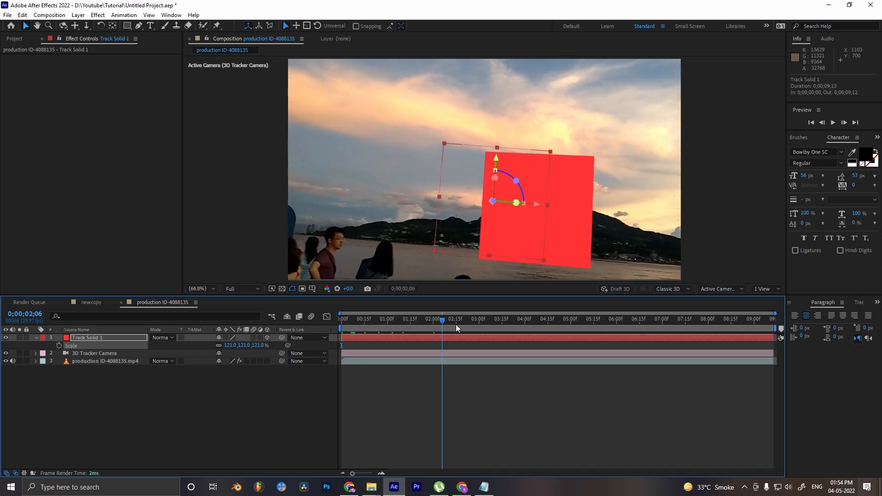
click(369, 486)
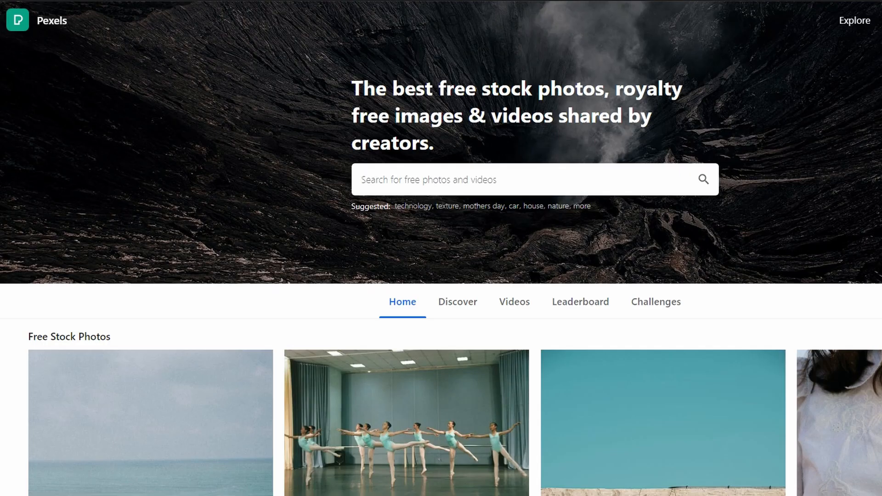
Search Pexels for 'sky' and browse the sunset, storm cloud and starry photos.
scroll(down, 3)
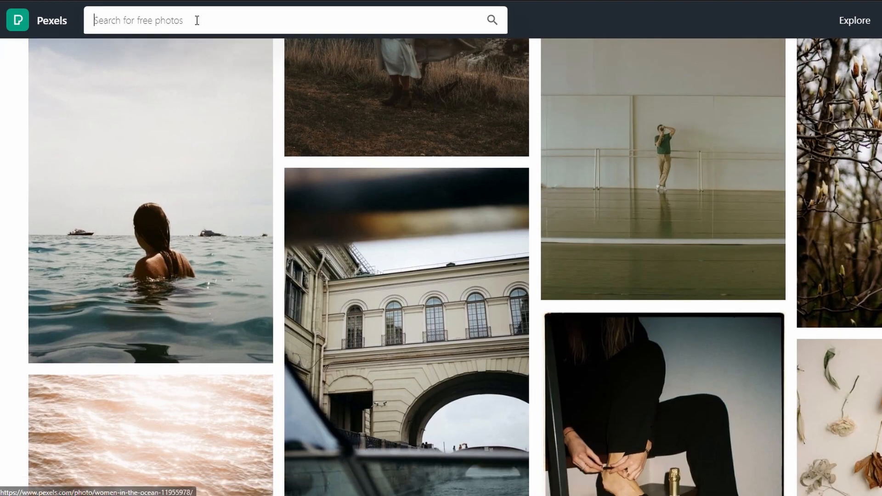
text(sky)
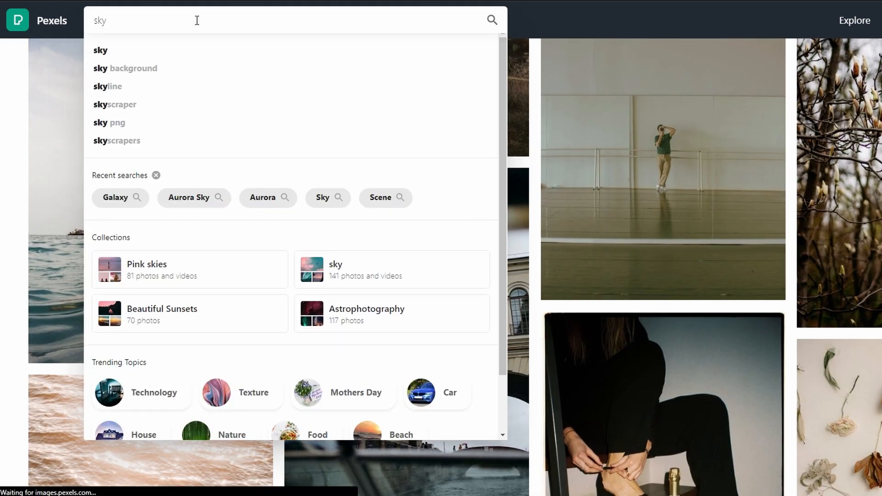
key(Return)
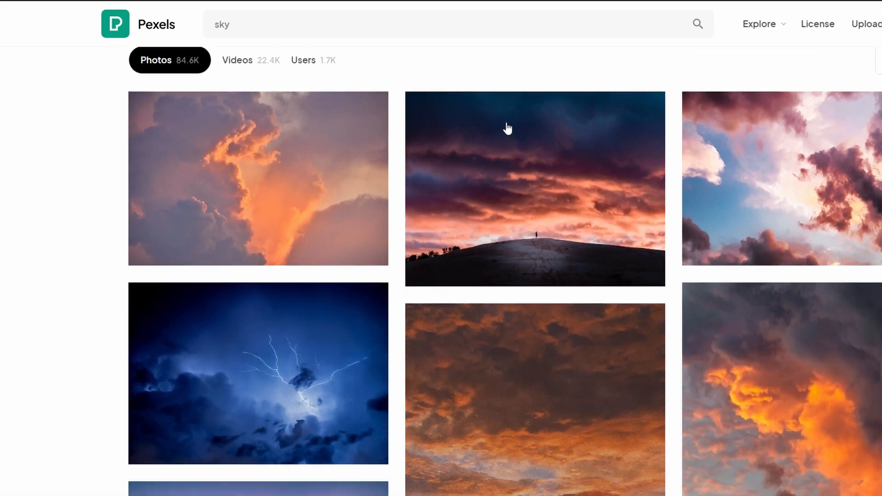
scroll(down, 3)
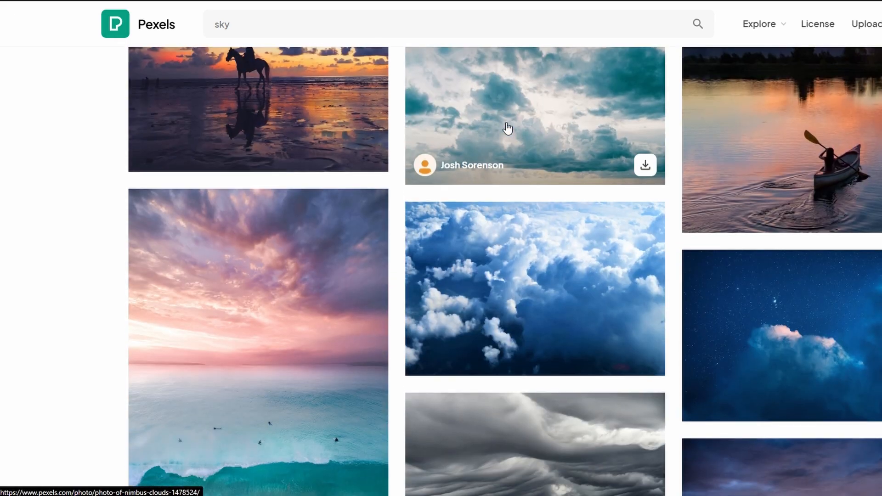
scroll(down, 3)
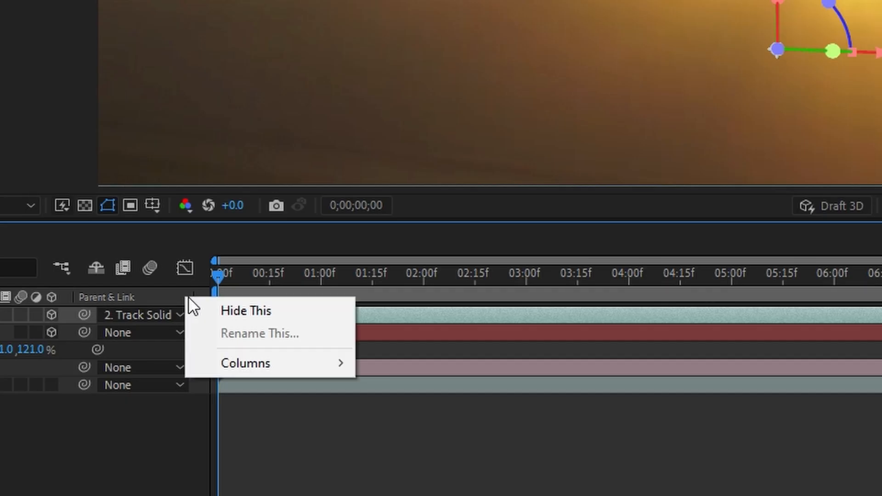
mouse_move(245, 363)
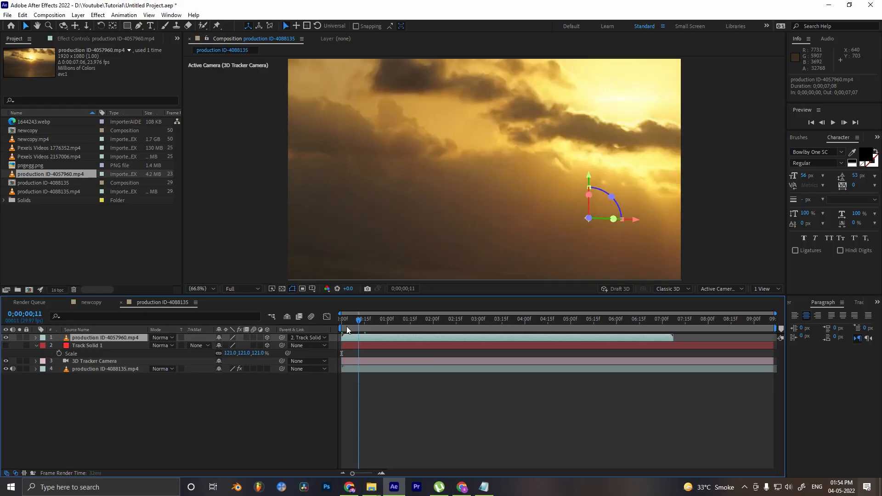
Parent the sunset clip to Track Solid 1, scale it to 527%, and hide the solid.
click(488, 319)
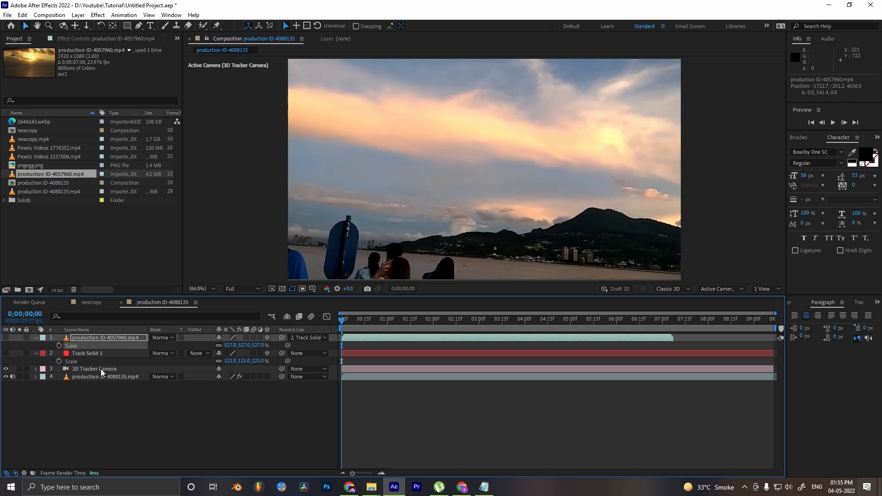
Apply Luma Key to the boat clip, set to Key Out Brighter.
right_click(103, 376)
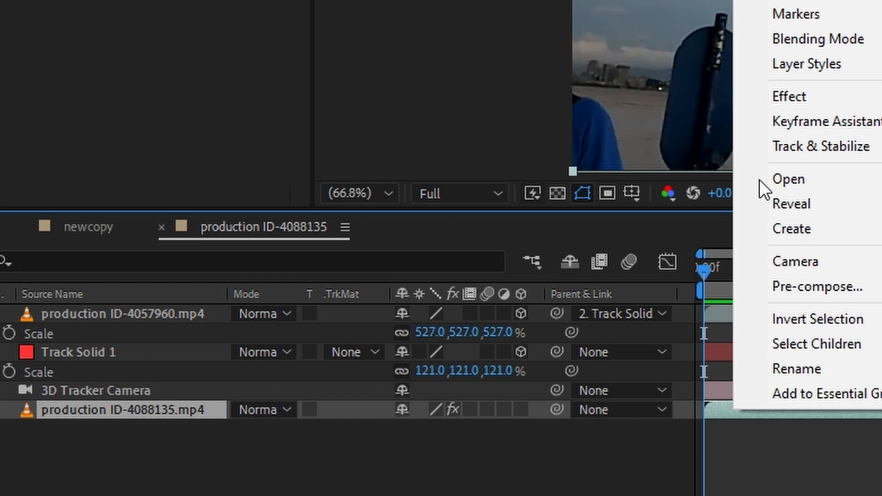
click(788, 96)
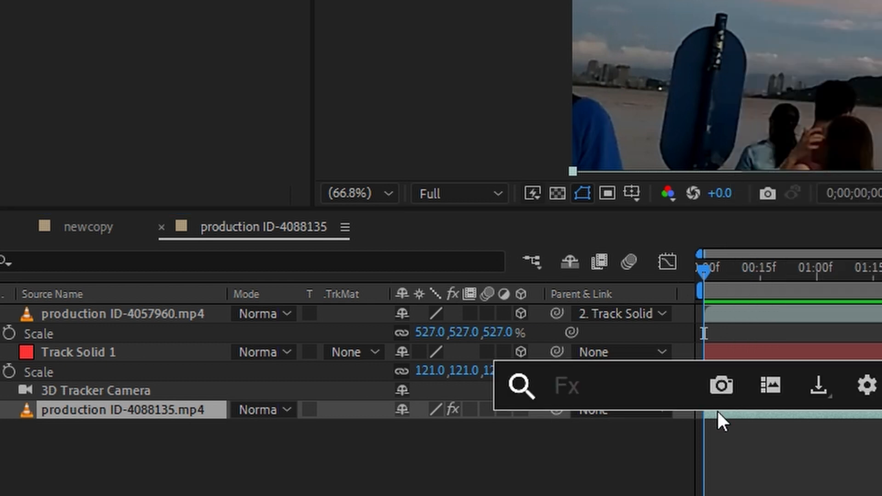
text(luma)
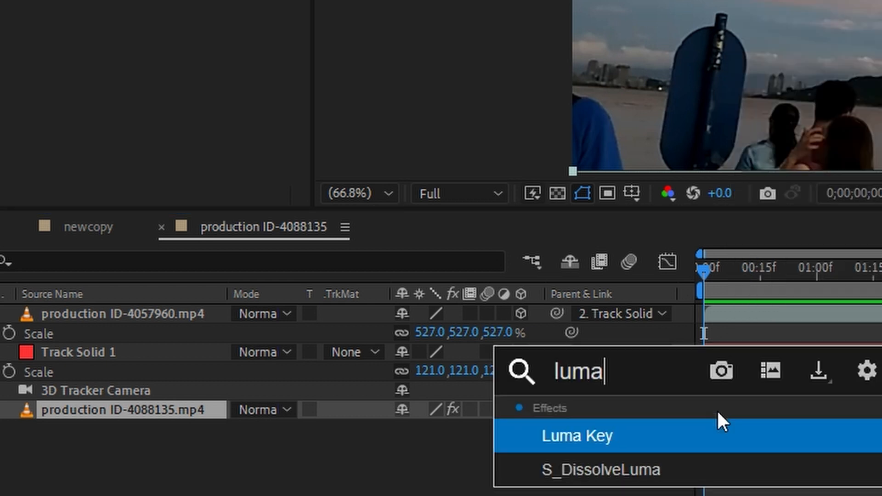
double_click(576, 435)
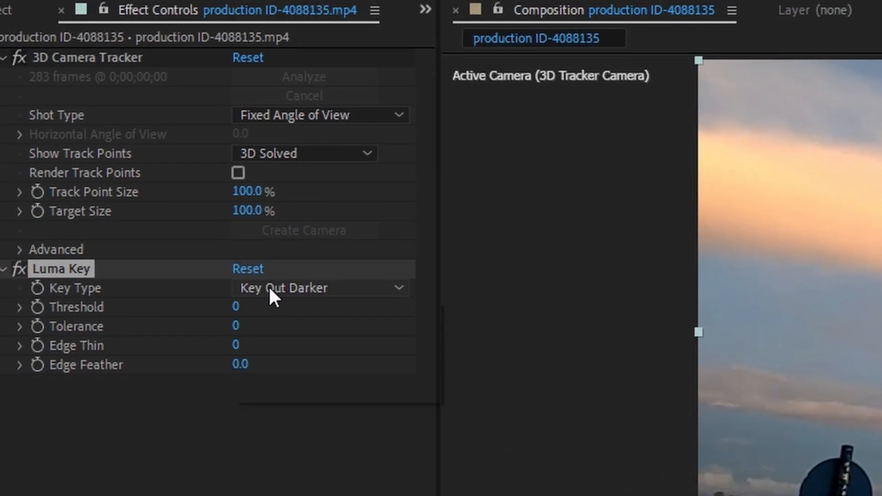
click(320, 288)
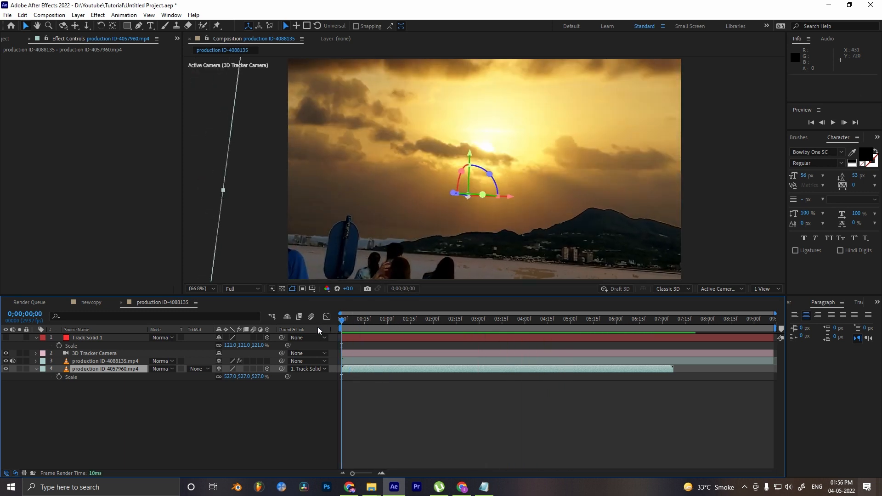
Cut Luma Key and Refine Hard Matte from the boat clip, keeping the 3D Camera Tracker.
click(105, 360)
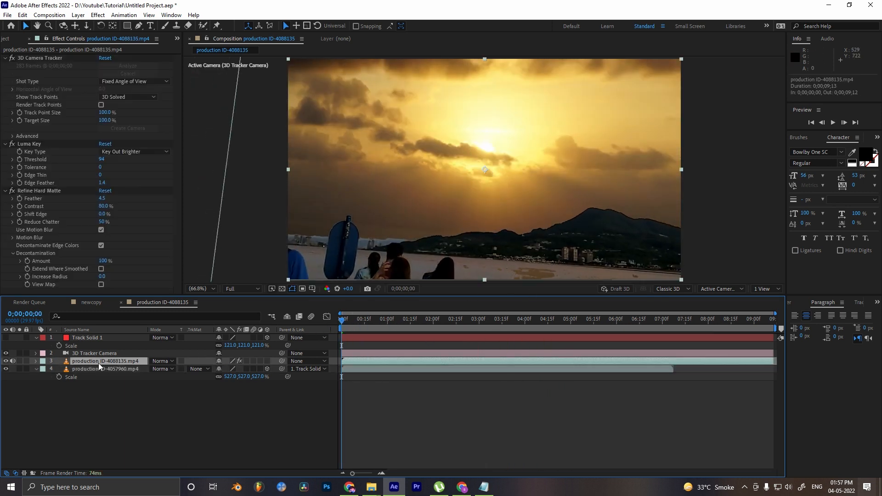
key(ctrl+d)
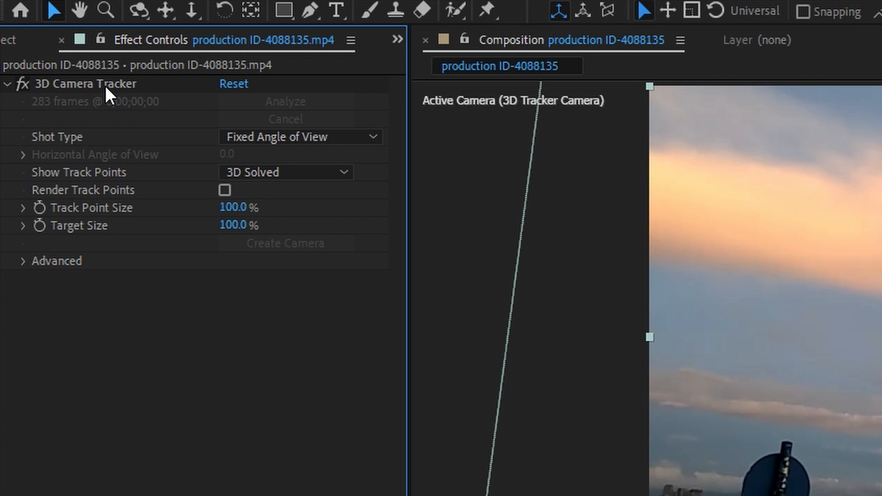
click(8, 83)
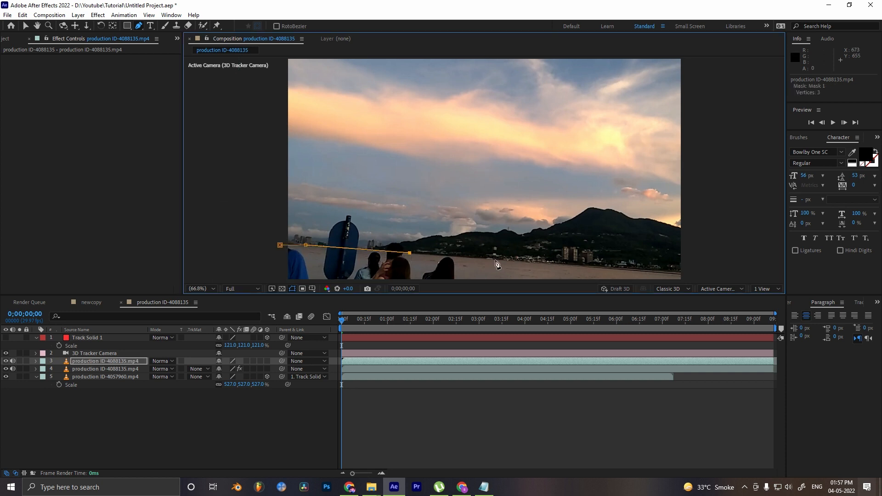
Close a four-point Pen mask from the shoreline down past the people, then check it around two seconds.
click(681, 274)
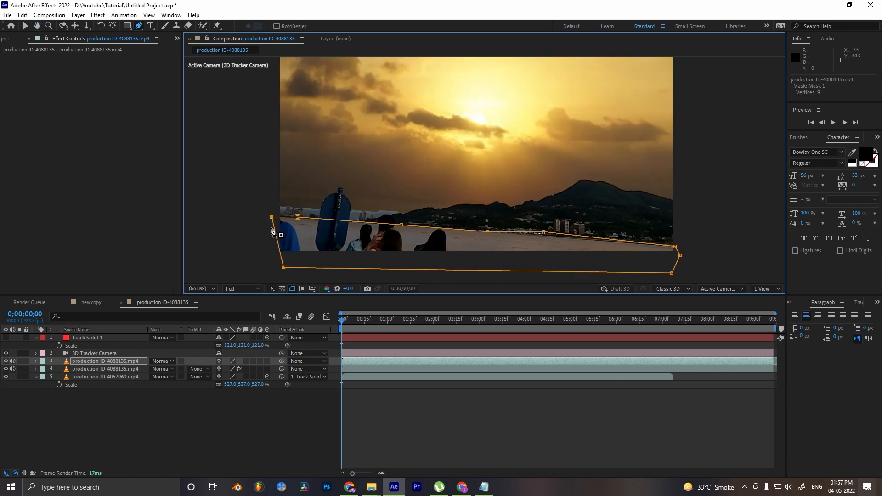
click(109, 361)
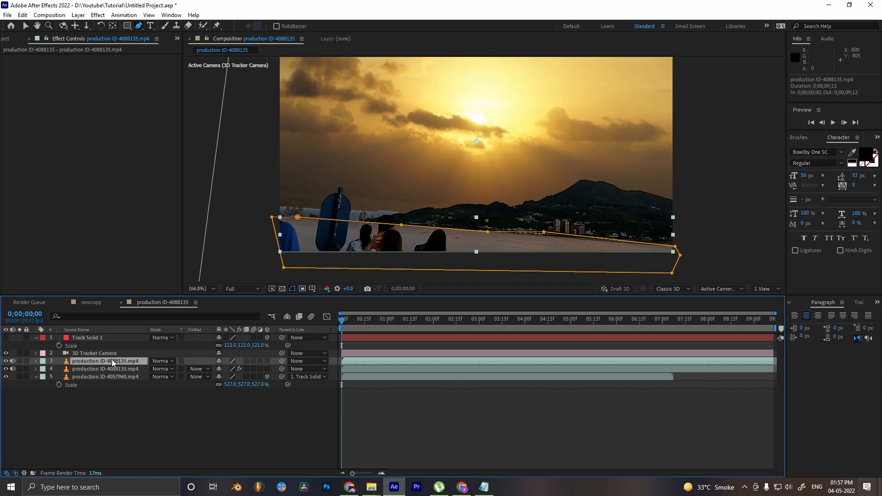
click(433, 319)
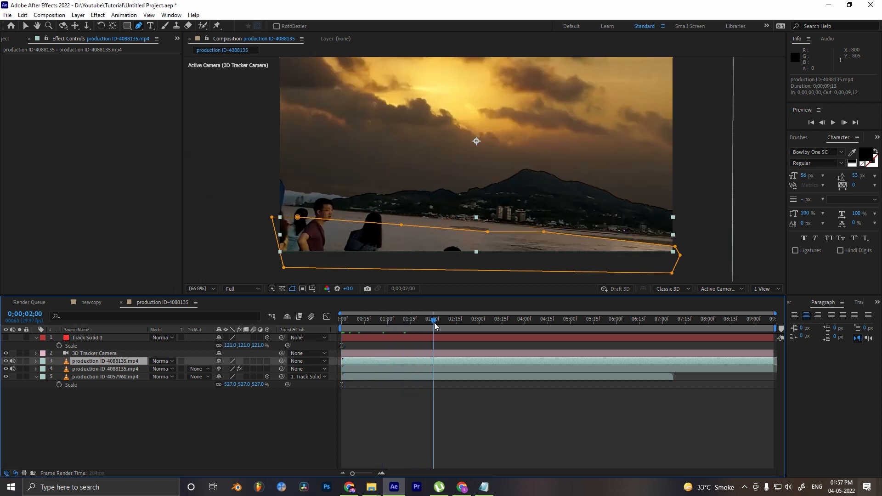
click(453, 318)
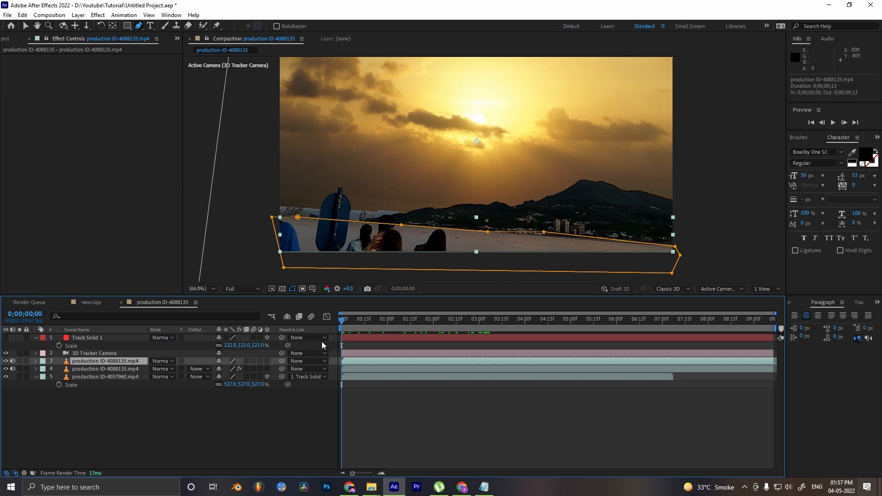
click(388, 319)
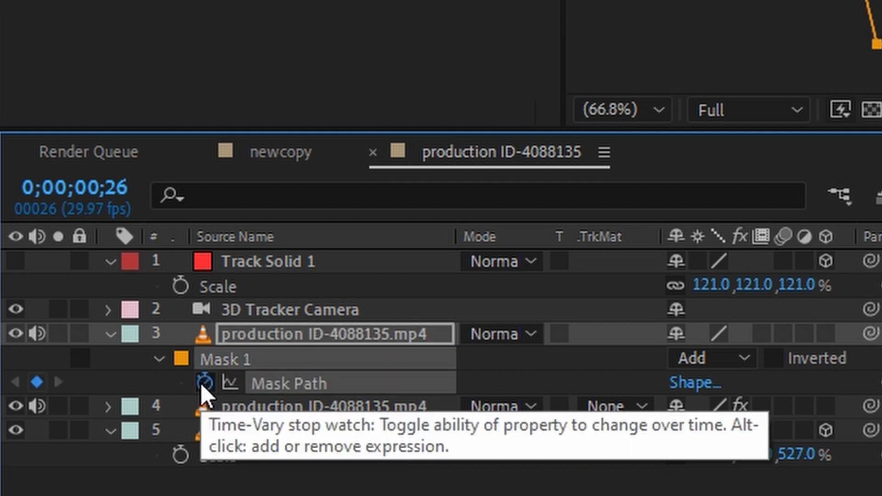
mouse_move(796, 340)
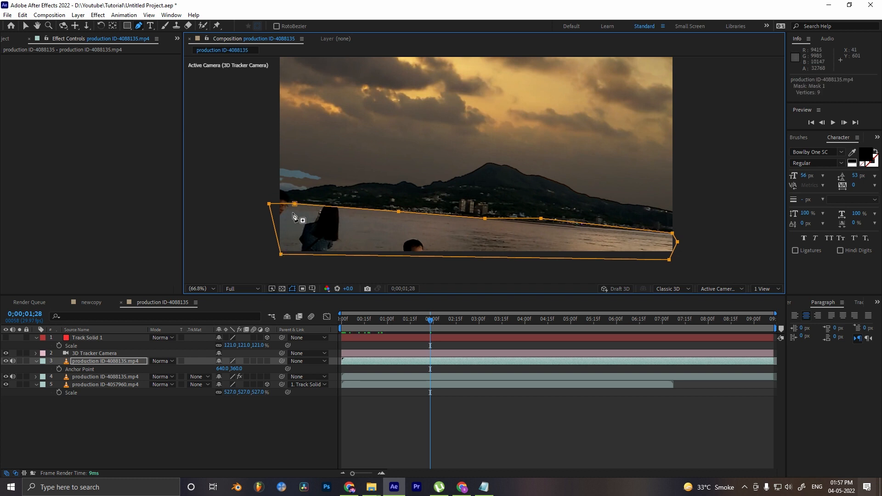
mouse_move(397, 214)
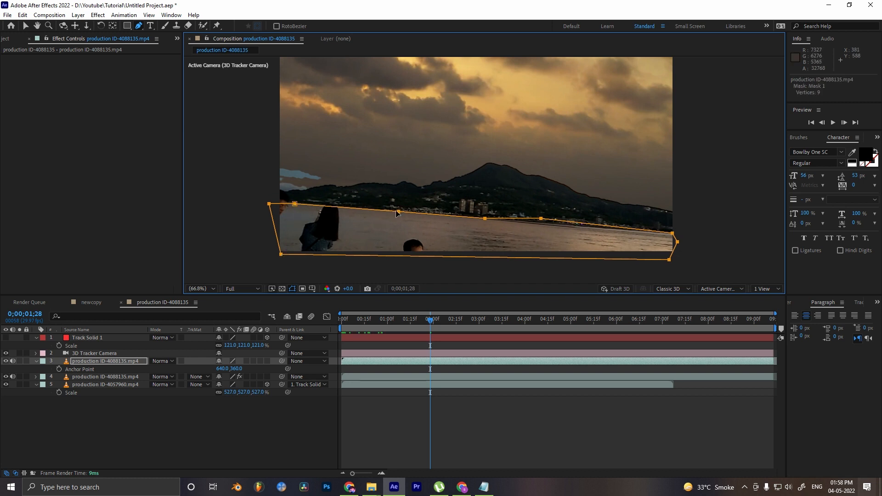
mouse_move(28, 28)
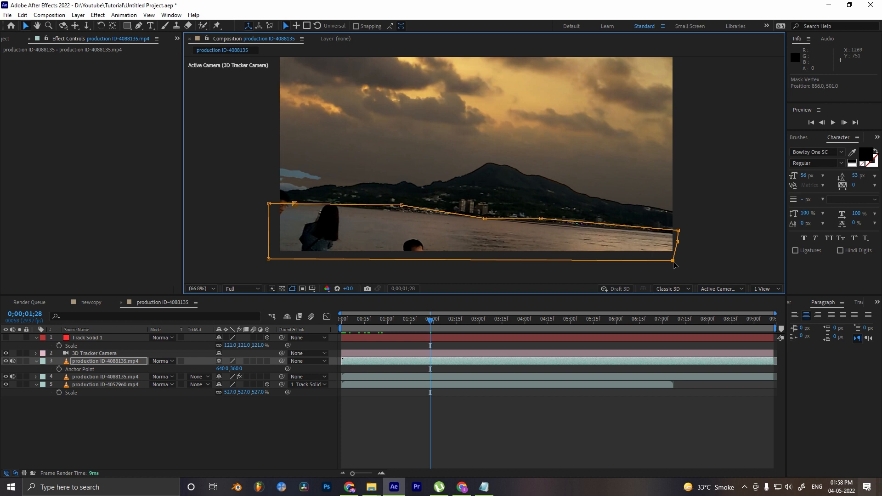
Keyframe Mask 1's path and drag its vertices to refit the foreground at a later frame.
click(481, 319)
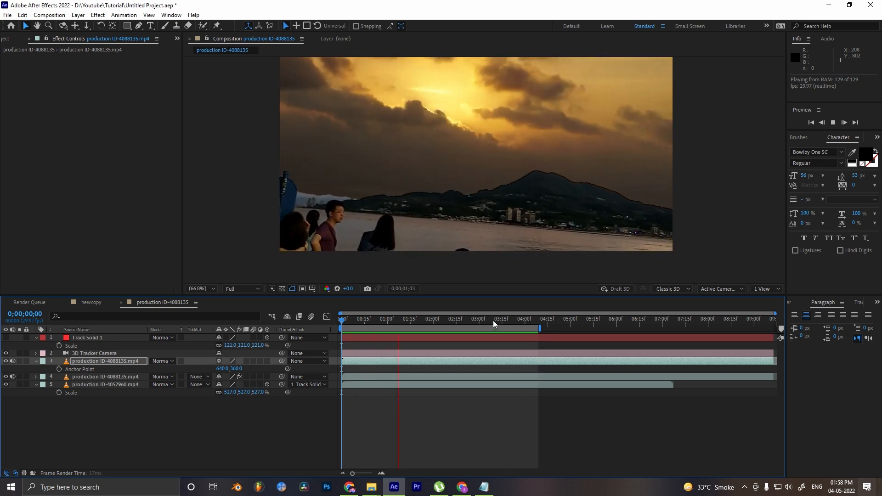
Stop playback at later frames and refit the mask vertices to the waterline, around 2.5 seconds.
click(441, 319)
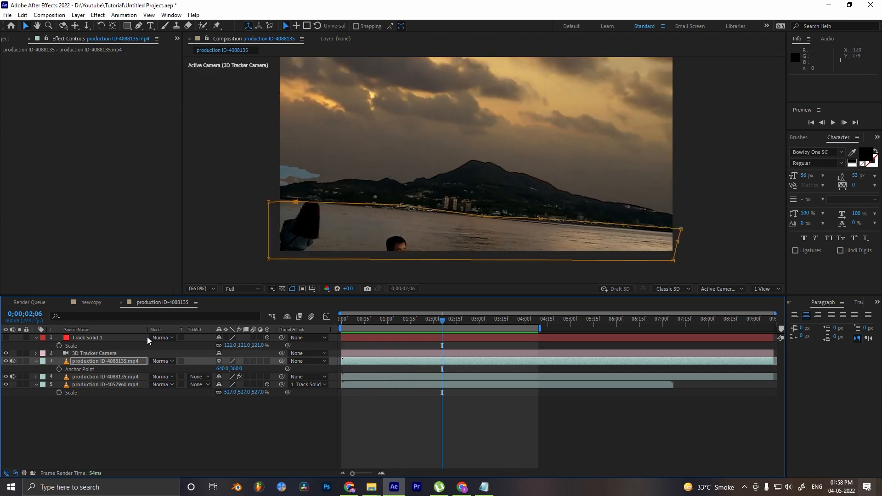
click(104, 376)
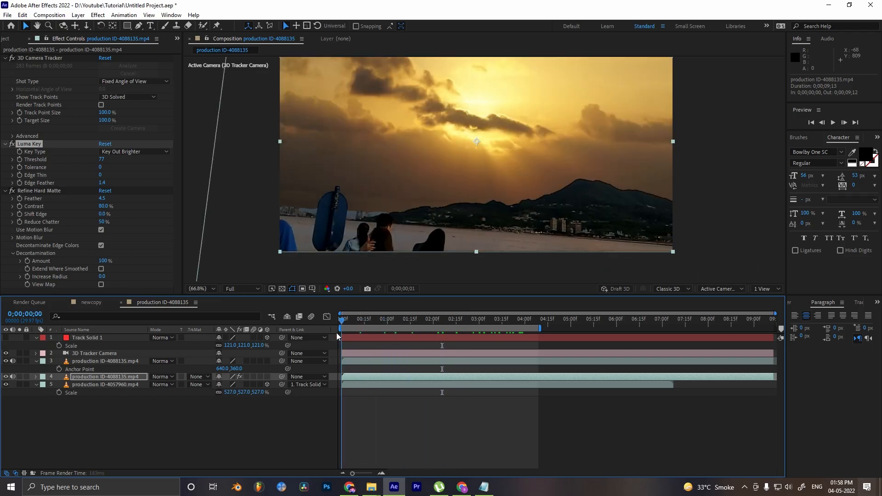
click(401, 318)
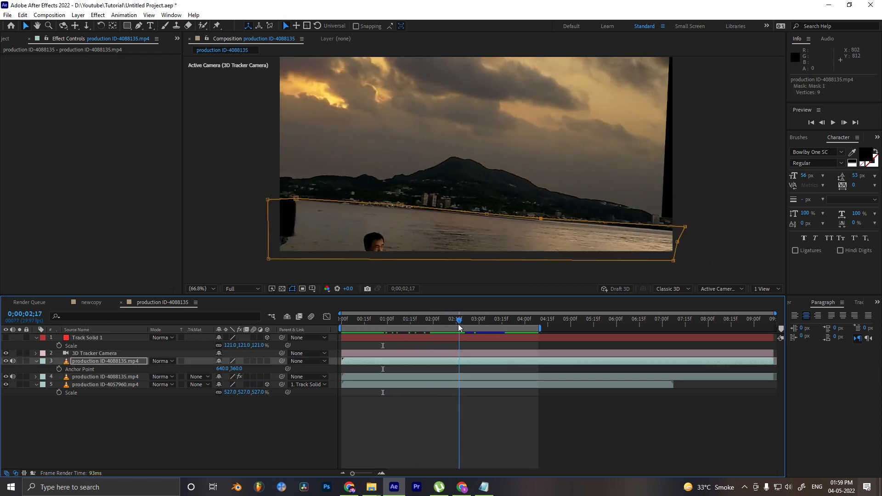
Rename the sky layer to 'sky video' and duplicate it as sky video 2.
click(511, 319)
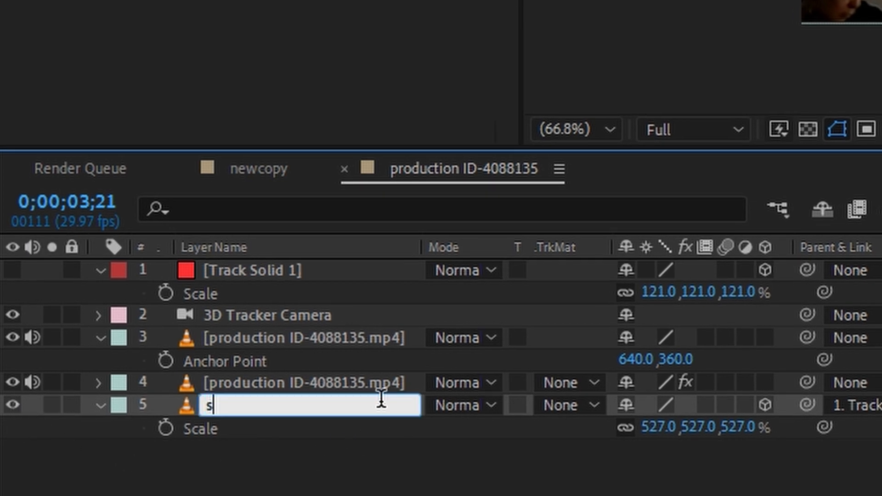
text(sky video)
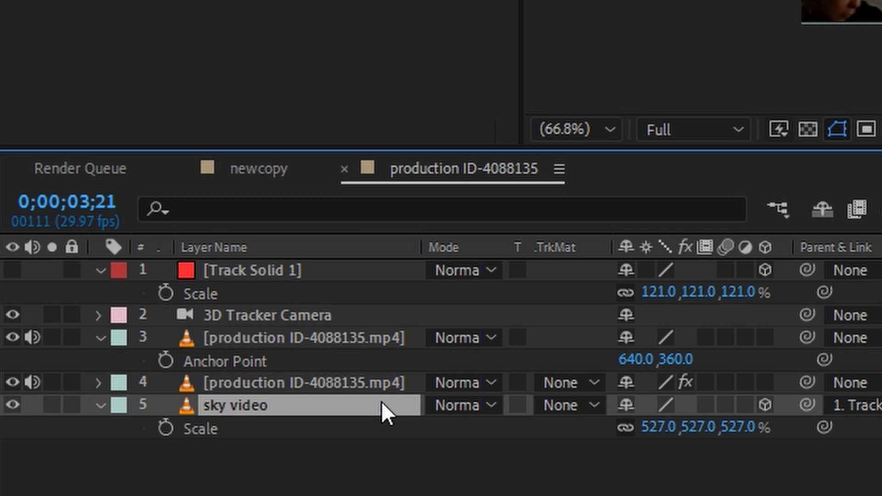
key(ctrl+d)
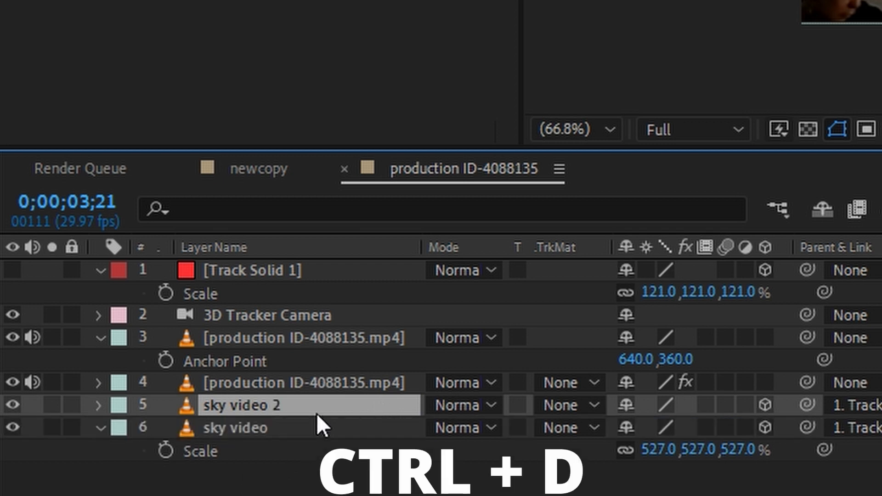
key(ctrl+d)
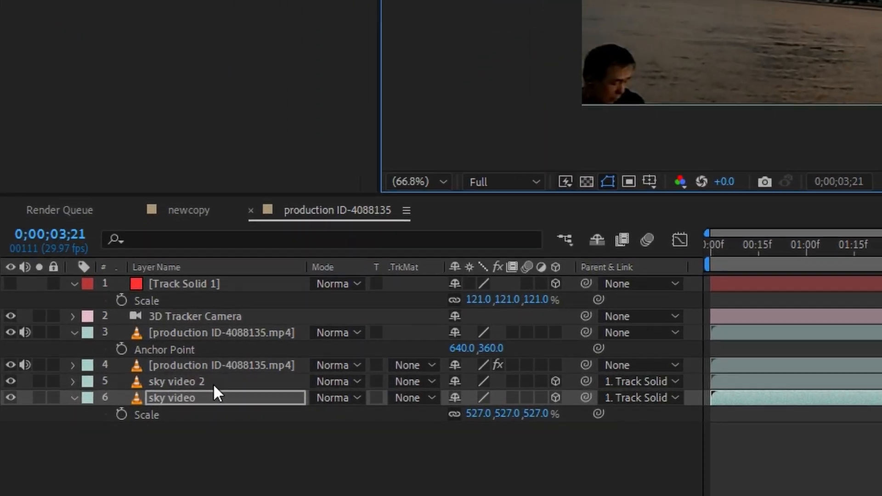
Set the sky video 2 mask to Subtract and scrub frames to check the sky.
click(181, 381)
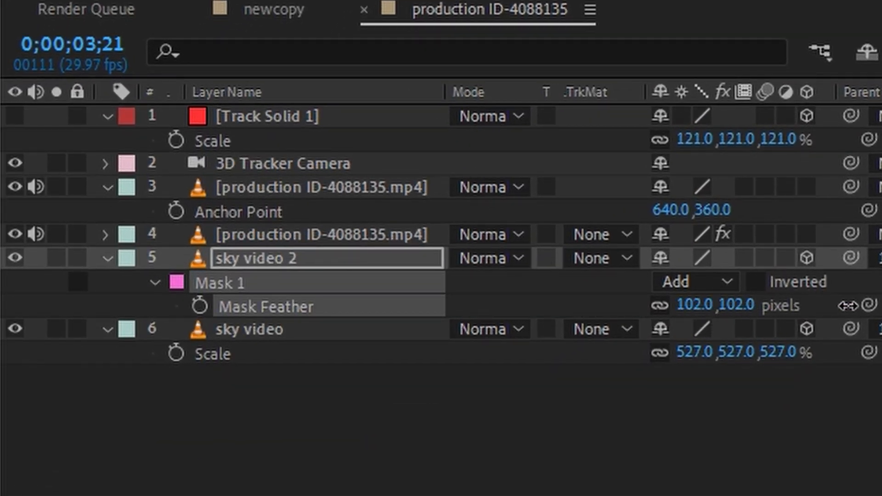
click(694, 282)
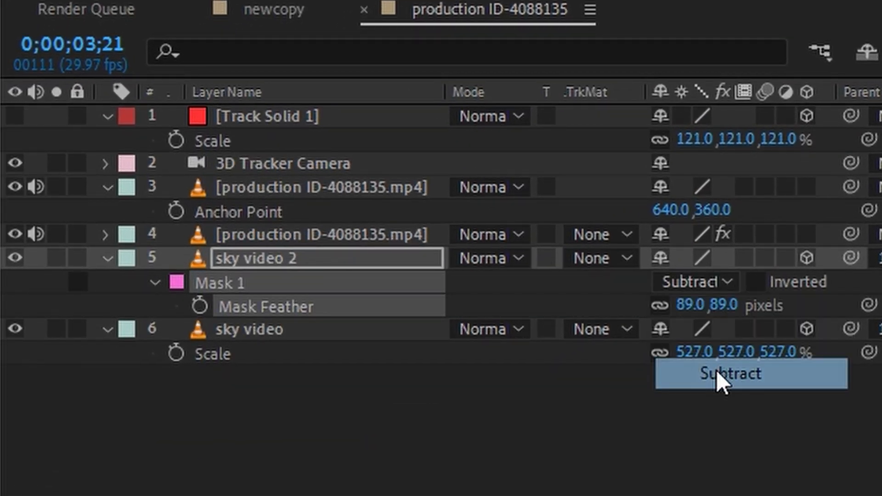
click(725, 373)
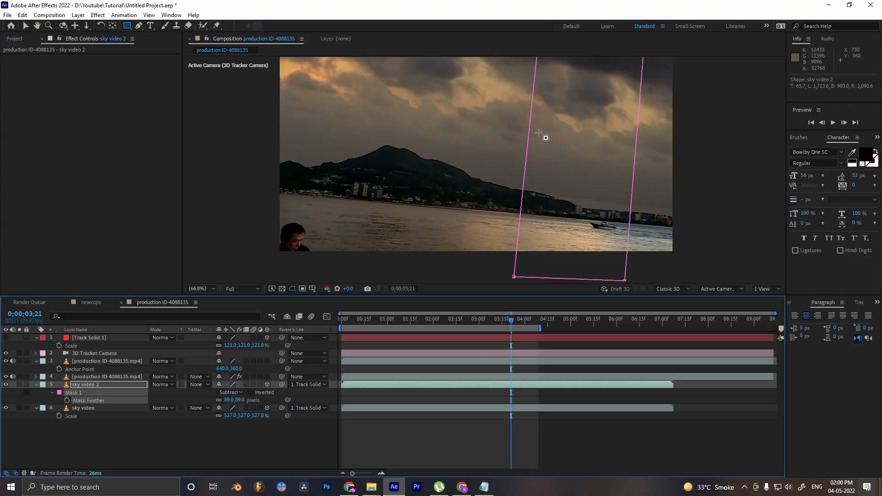
click(462, 318)
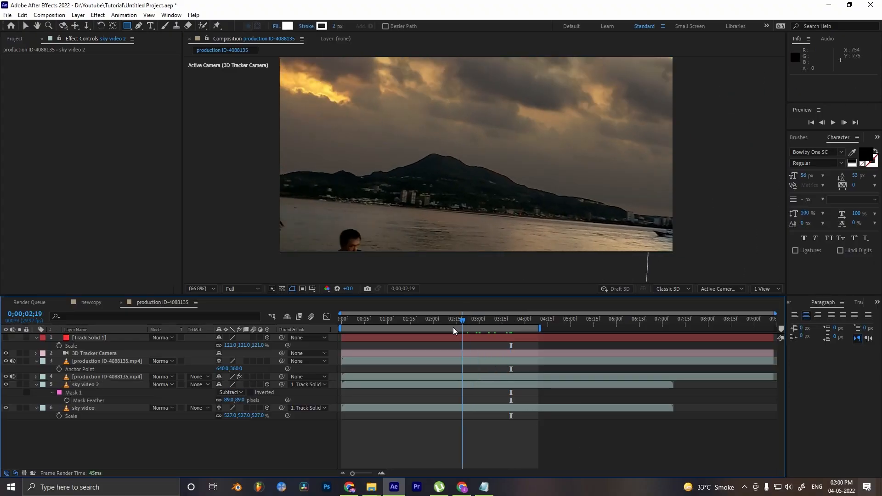
click(483, 319)
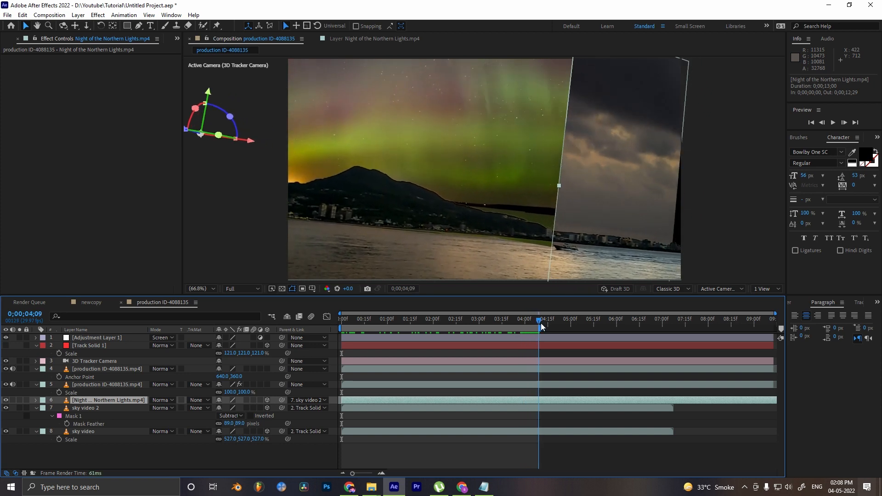
Duplicate the Northern Lights layer with Ctrl+D.
key(ctrl+d)
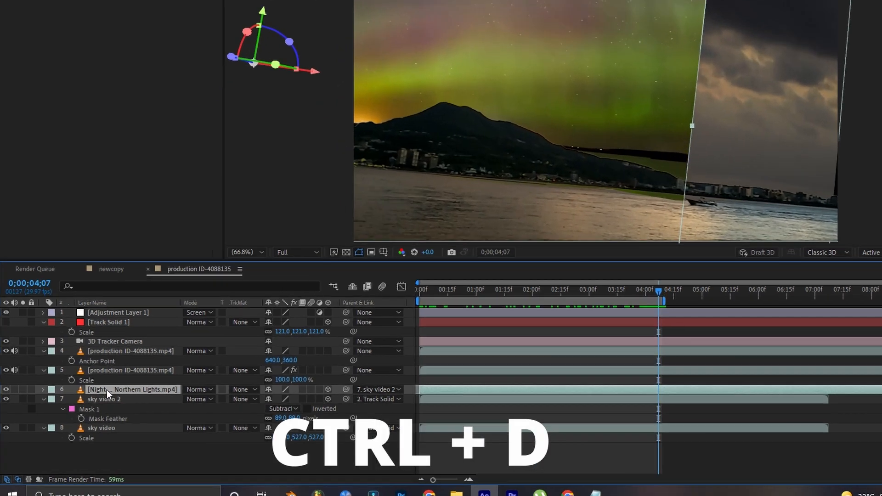
key(ctrl+d)
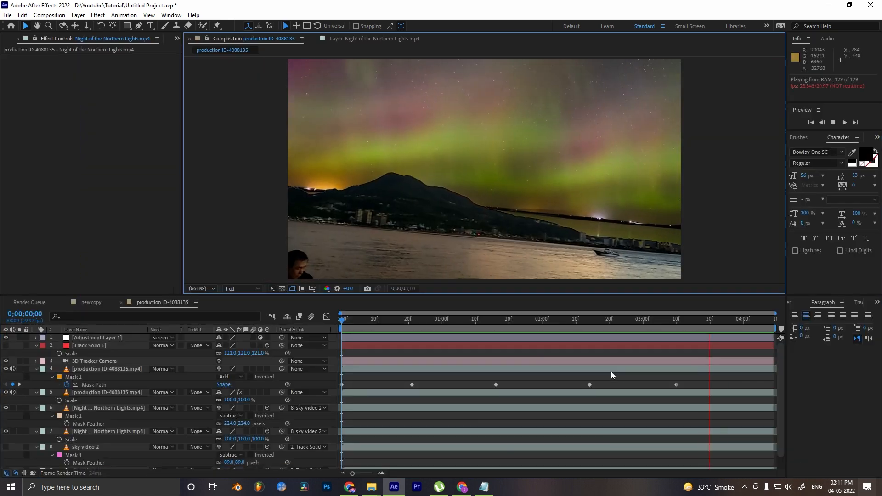
Stop the northern-lights sky preview and select a layer in the timeline.
click(519, 318)
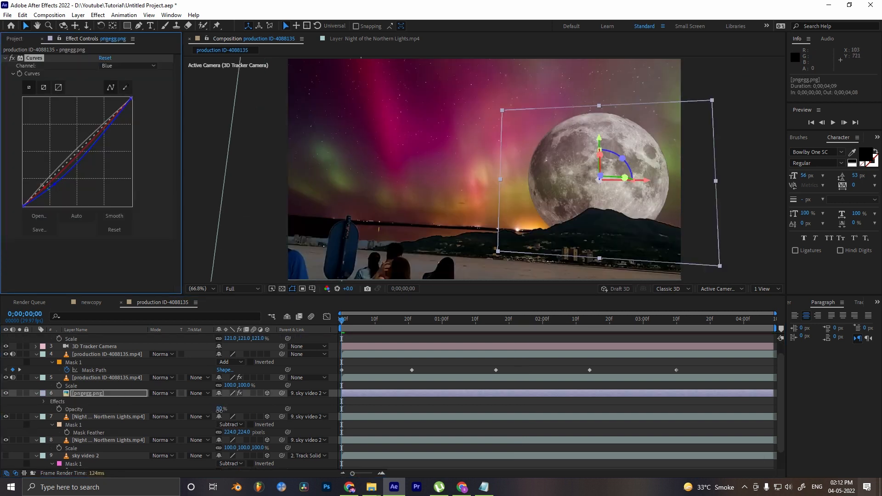
click(221, 409)
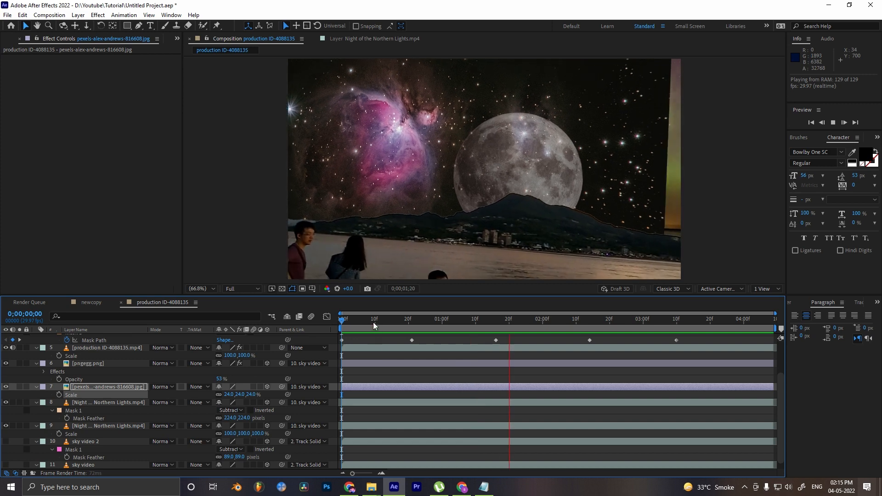
Jump to the clip start, then move later to check the nebula sky.
click(710, 319)
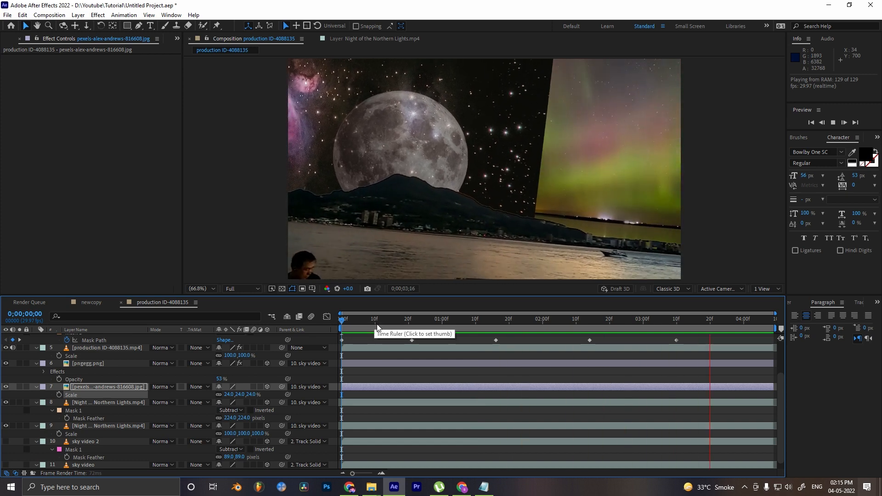
click(531, 319)
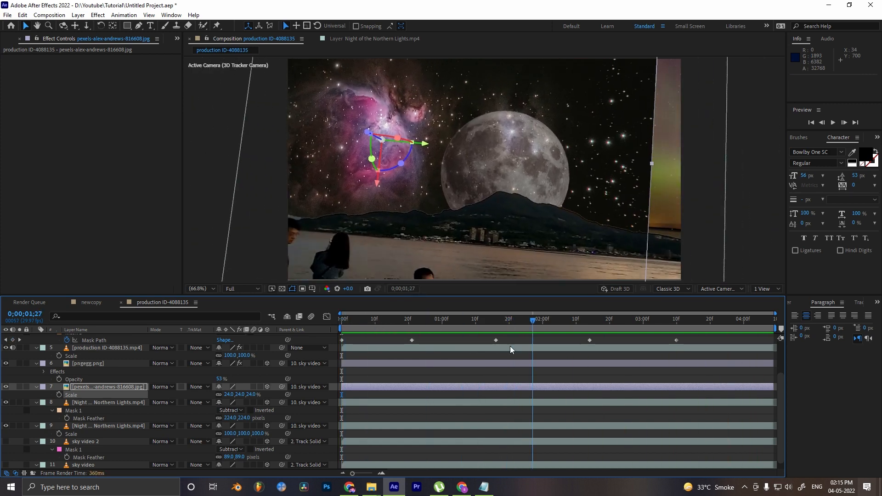